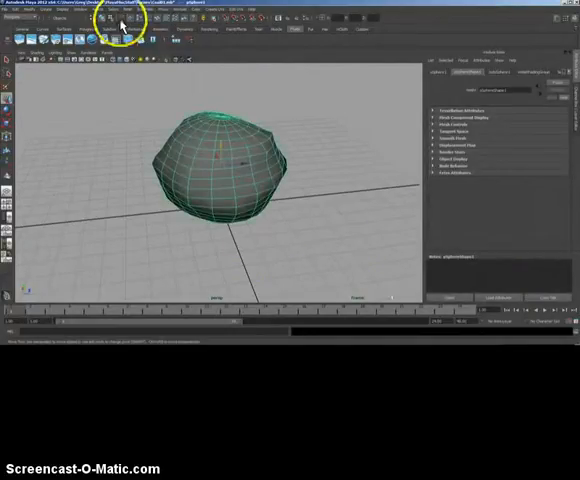
{"action": "mouse_move", "coordinate": [170, 190]}
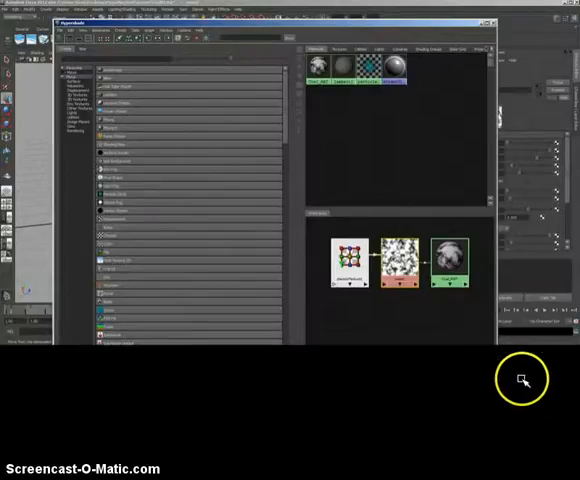
Create the rock material in the Hypershade and wire the noise/checker textures into it
{"action": "left_click", "coordinate": [350, 256]}
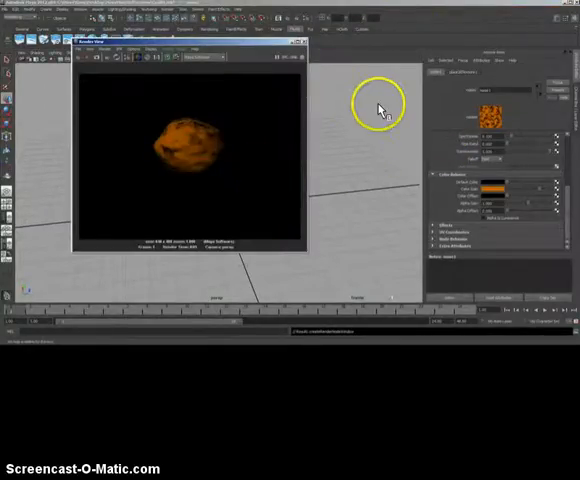
{"action": "mouse_move", "coordinate": [298, 208]}
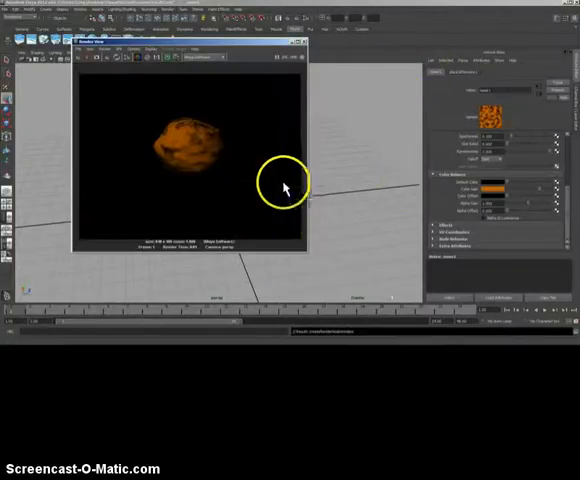
{"action": "mouse_move", "coordinate": [432, 62]}
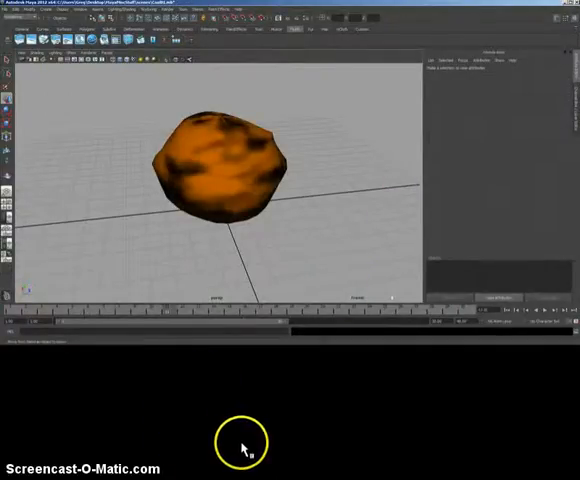
{"action": "mouse_move", "coordinate": [408, 260]}
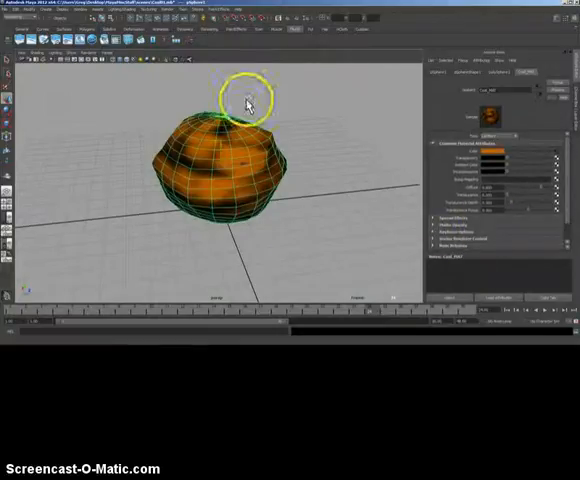
Reopen the Hypershade to bring up the rock's material and texture nodes
{"action": "left_click", "coordinate": [98, 12]}
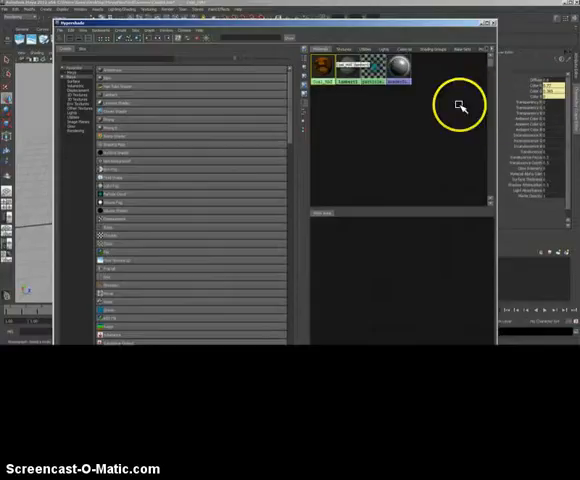
Graph the rock material's network, showing the orange noise and ramp feeding it
{"action": "right_click", "coordinate": [322, 68]}
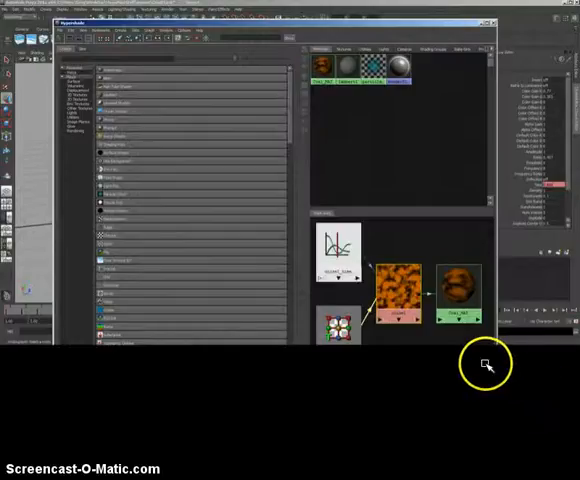
{"action": "left_click", "coordinate": [340, 256]}
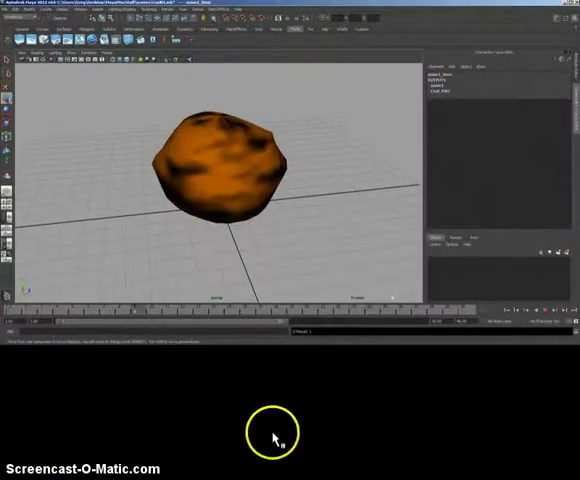
{"action": "mouse_move", "coordinate": [406, 32]}
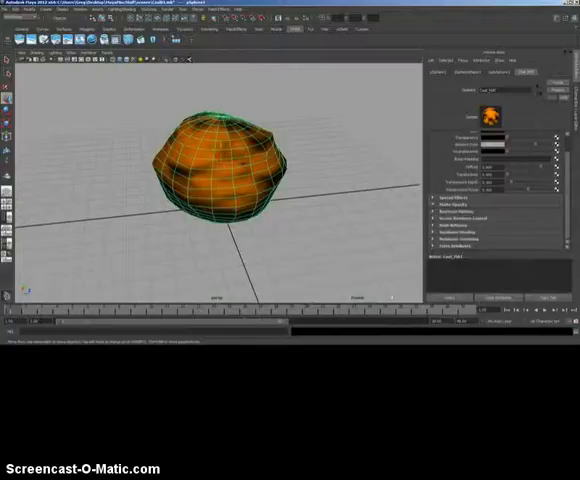
Keyframe the noise texture attributes across frames so the hot-coal glow shifts
{"action": "left_click", "coordinate": [440, 204]}
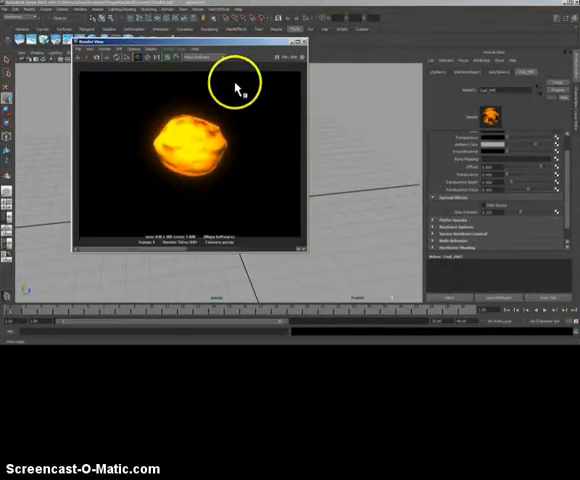
{"action": "mouse_move", "coordinate": [156, 442]}
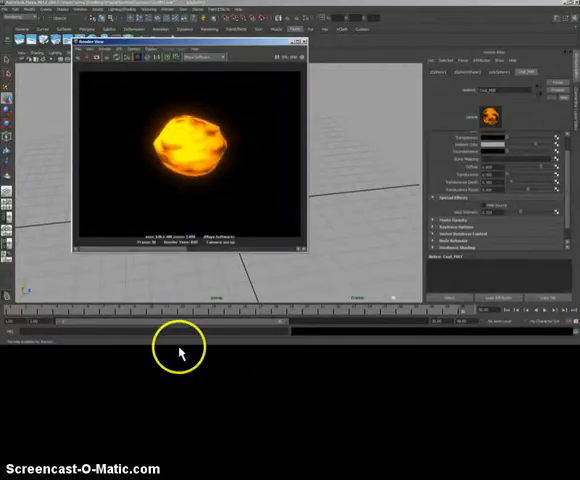
{"action": "mouse_move", "coordinate": [110, 324]}
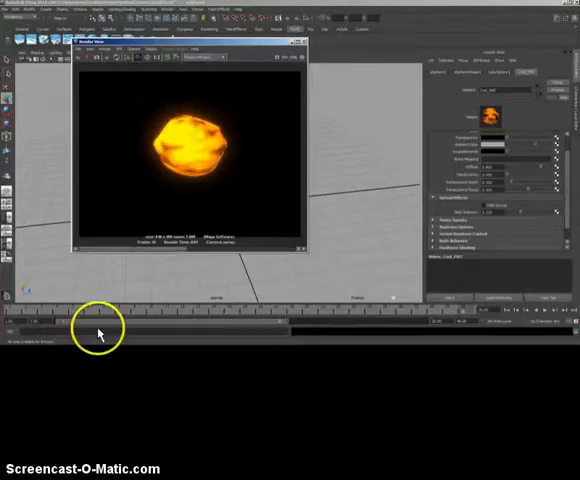
{"action": "left_click_drag", "start_coordinate": [98, 332], "coordinate": [288, 332]}
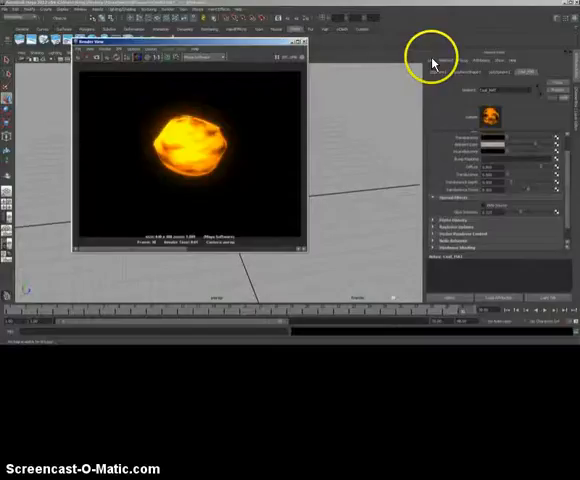
{"action": "mouse_move", "coordinate": [316, 204]}
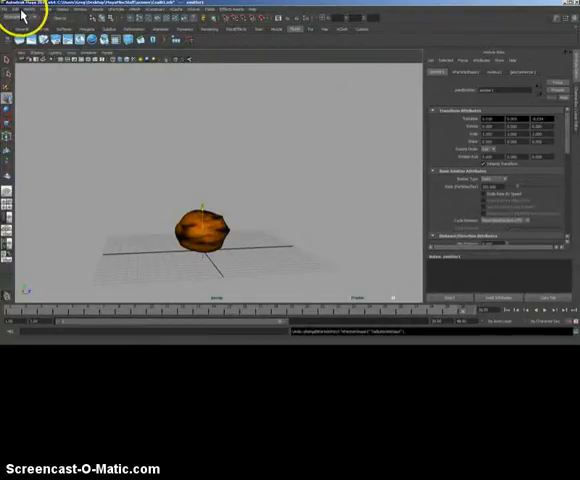
{"action": "left_click", "coordinate": [8, 12]}
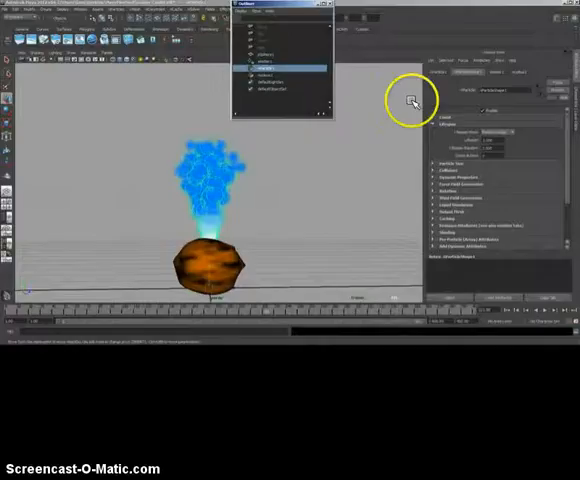
{"action": "mouse_move", "coordinate": [382, 90]}
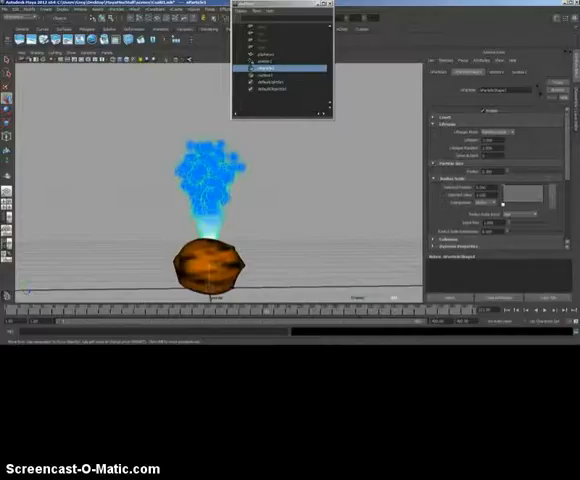
Choose a new Particle Render Type for the nParticle shape so the plume reads as smoke
{"action": "left_click", "coordinate": [536, 218]}
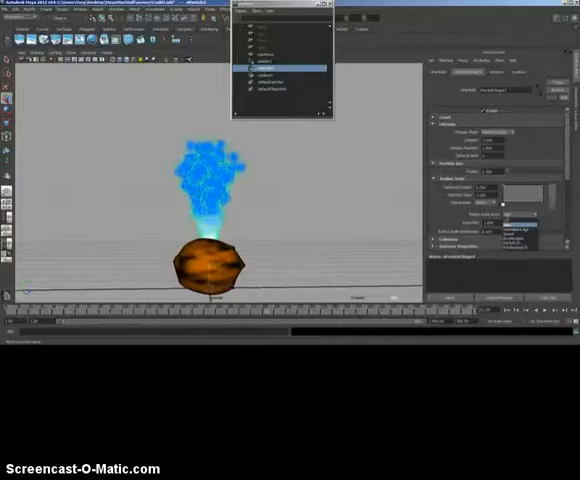